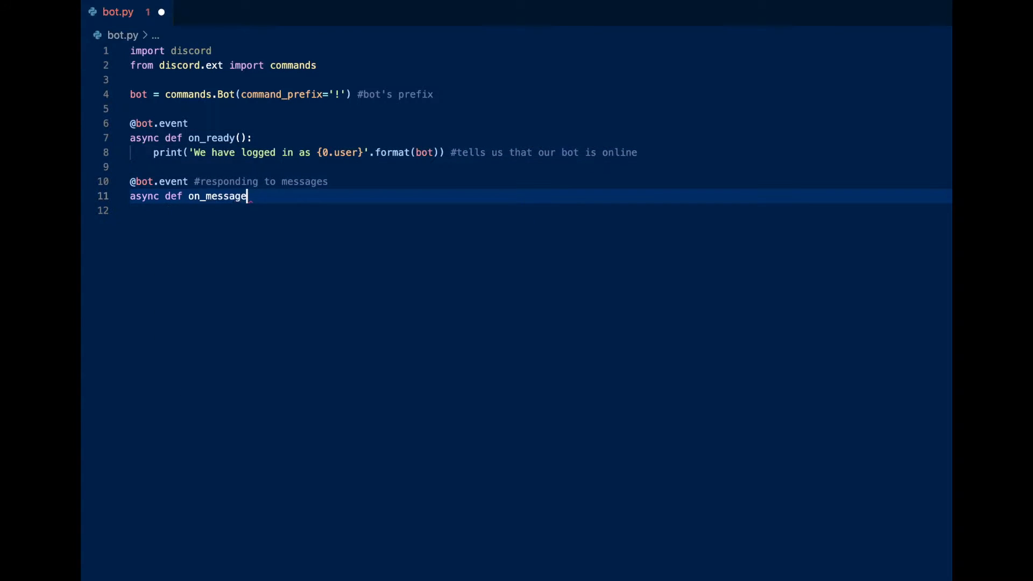
Write the on_message handler, process_commands call, !test command with aliases test2/testing, and 8ball alias comment
{"action": "type", "text": "(message):"}
{"action": "type", "text": "@bot."}
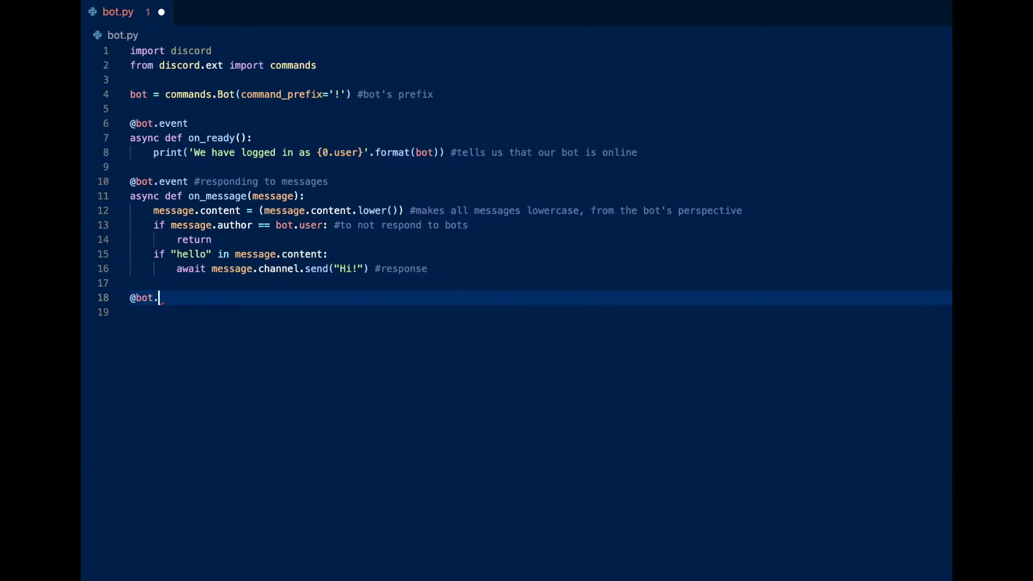
{"action": "type", "text": "command(aliases = ['test2', 'testing'])"}
{"action": "type", "text": "await ctx.send(\"yes, yes, I "}
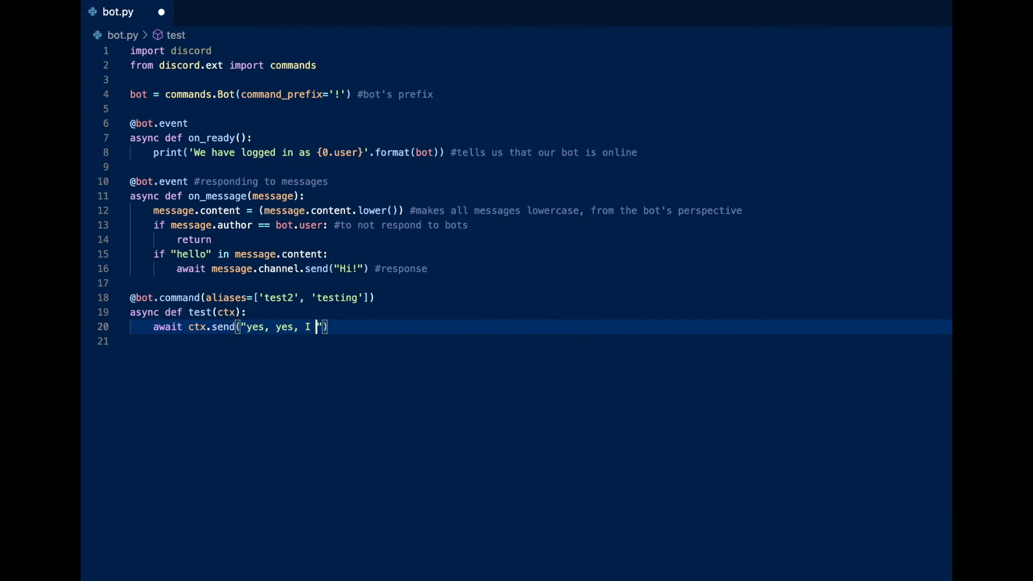
{"action": "type", "text": "am working.\") #response to the command"}
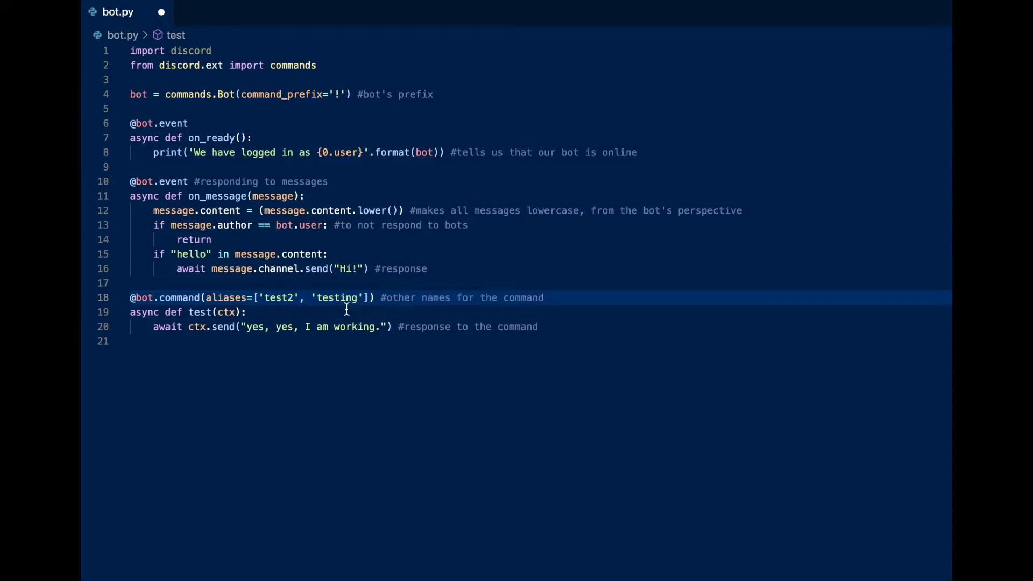
{"action": "type", "text": "await bot.pr"}
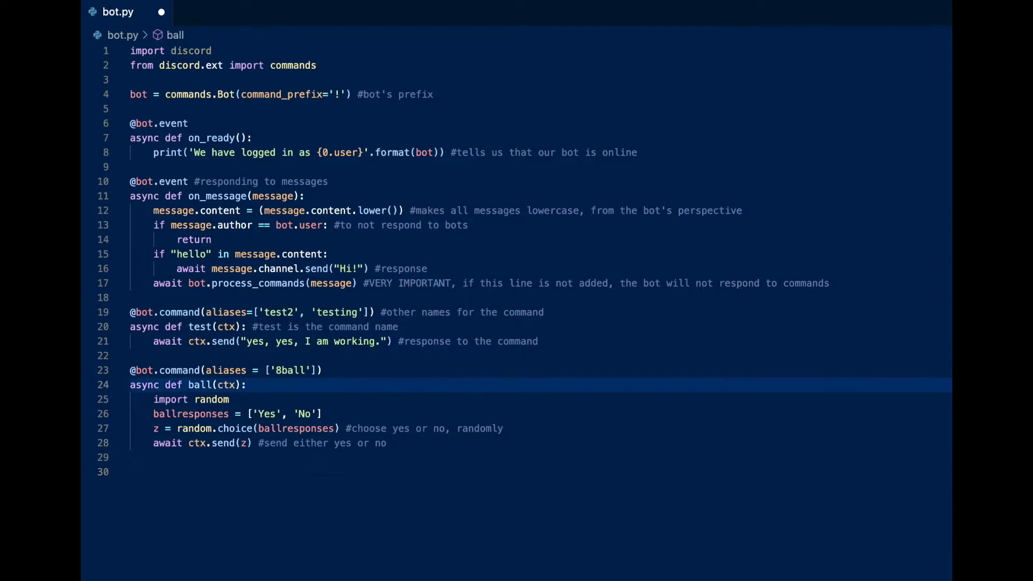
{"action": "type", "text": "#can't really put numbers in the command name so we have 8ball as an alias instead"}
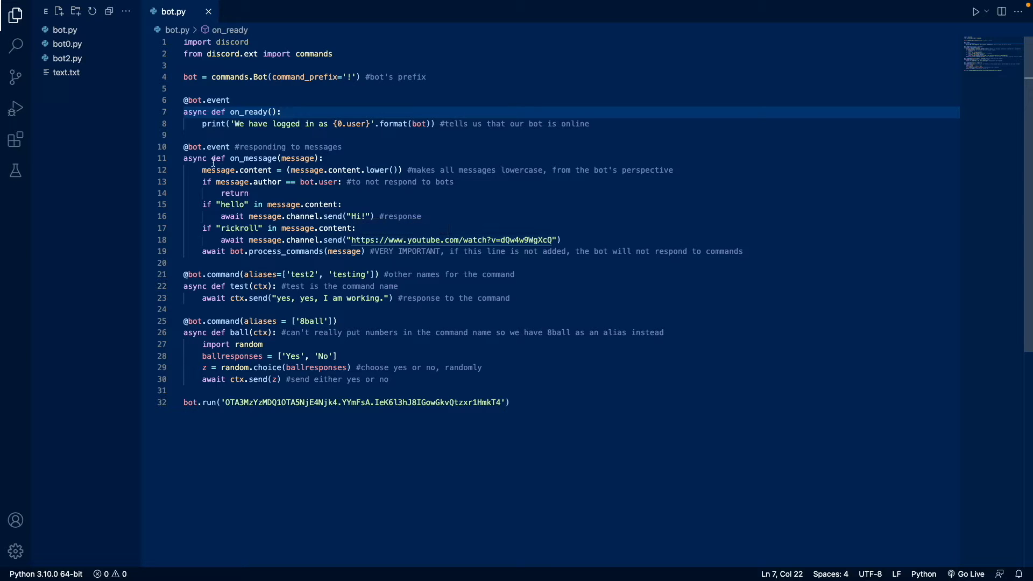
{"action": "mouse_move", "coordinate": [317, 182]}
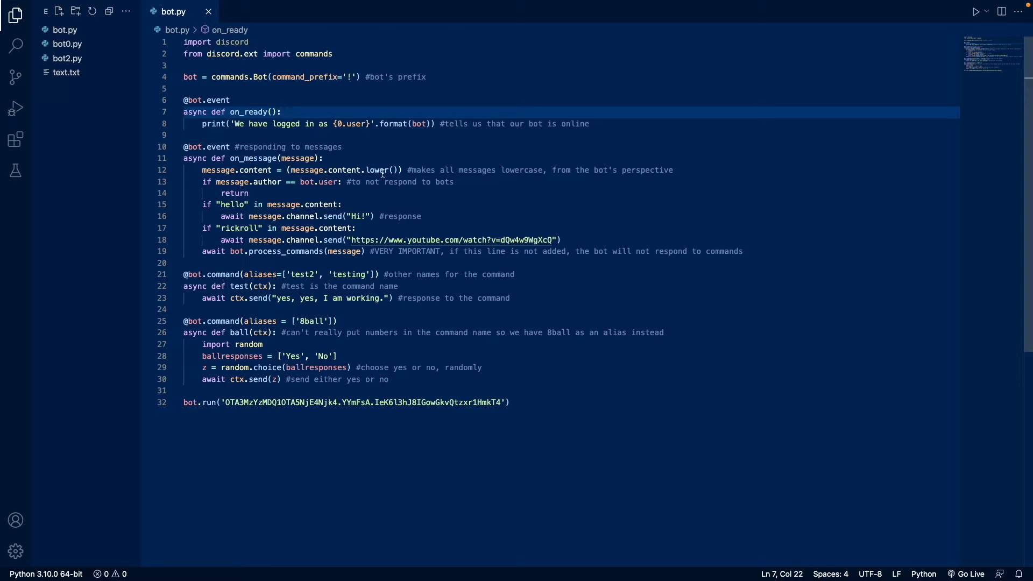
{"action": "mouse_move", "coordinate": [381, 170]}
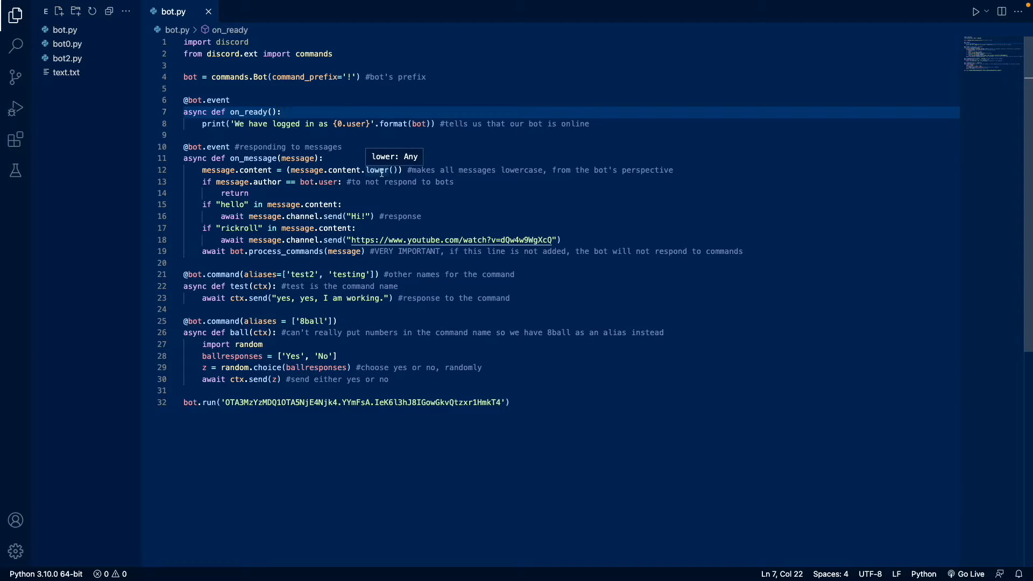
{"action": "mouse_move", "coordinate": [346, 181]}
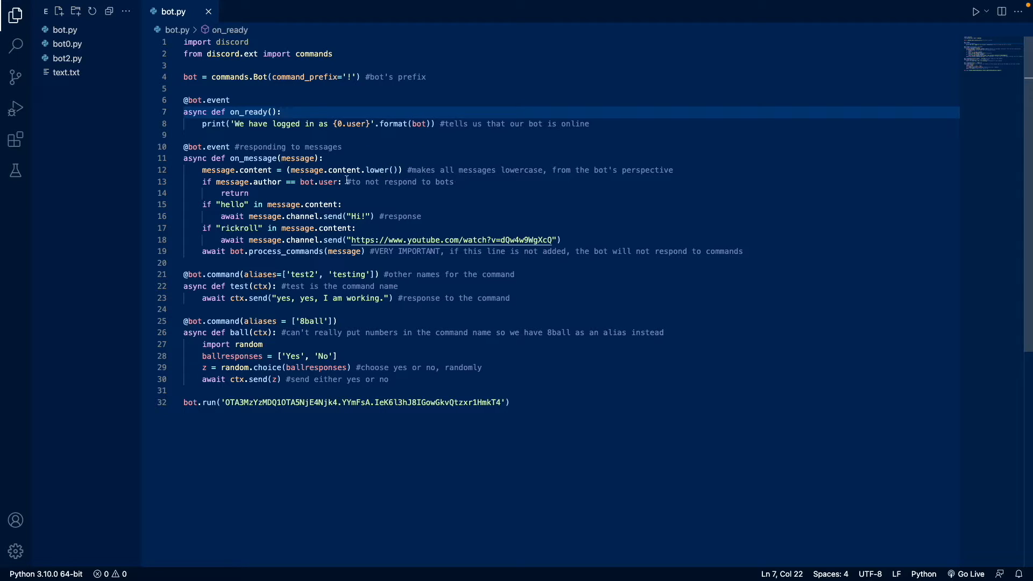
{"action": "mouse_move", "coordinate": [271, 169]}
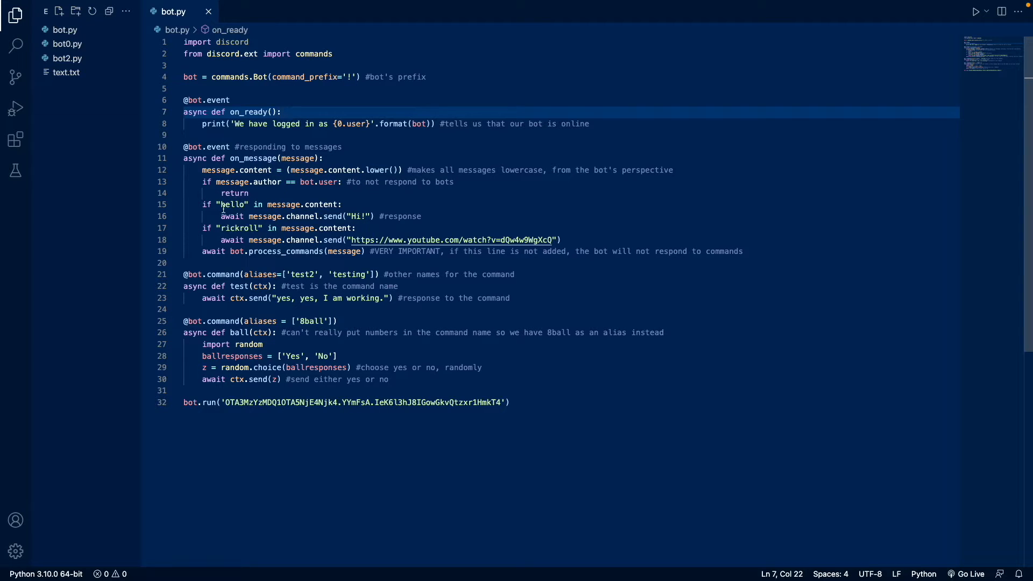
{"action": "mouse_move", "coordinate": [283, 204]}
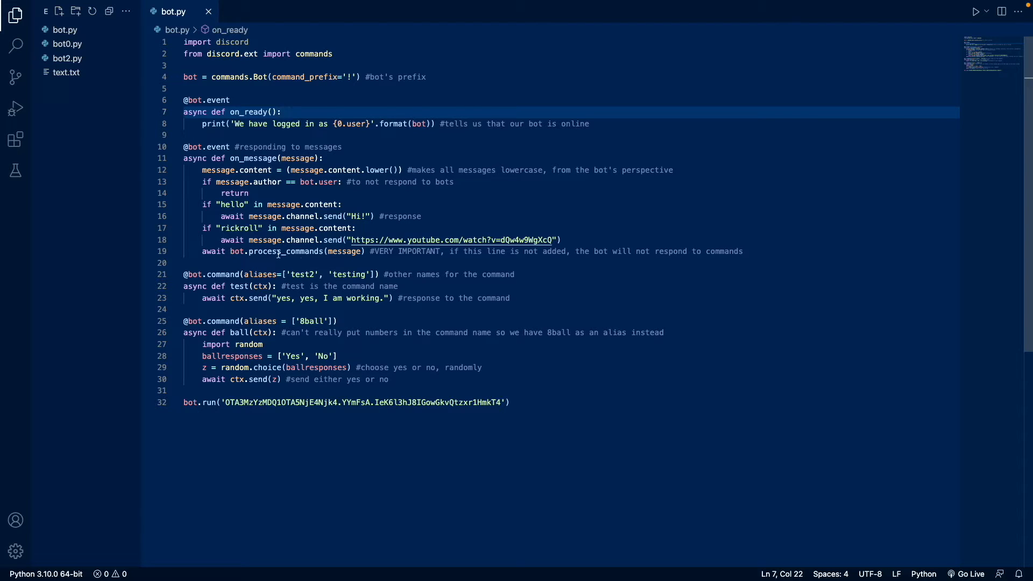
{"action": "mouse_move", "coordinate": [396, 262]}
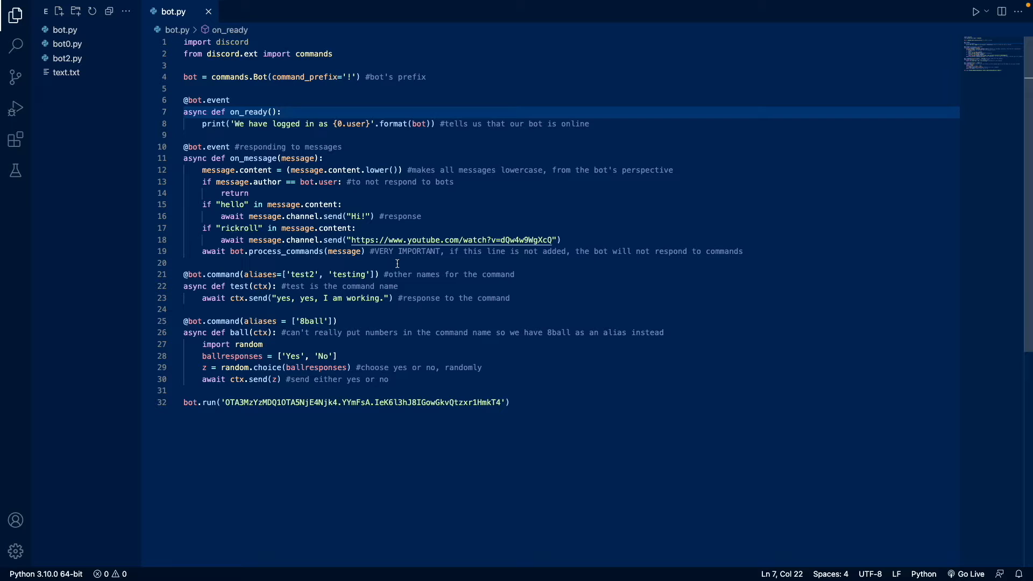
{"action": "mouse_move", "coordinate": [266, 287]}
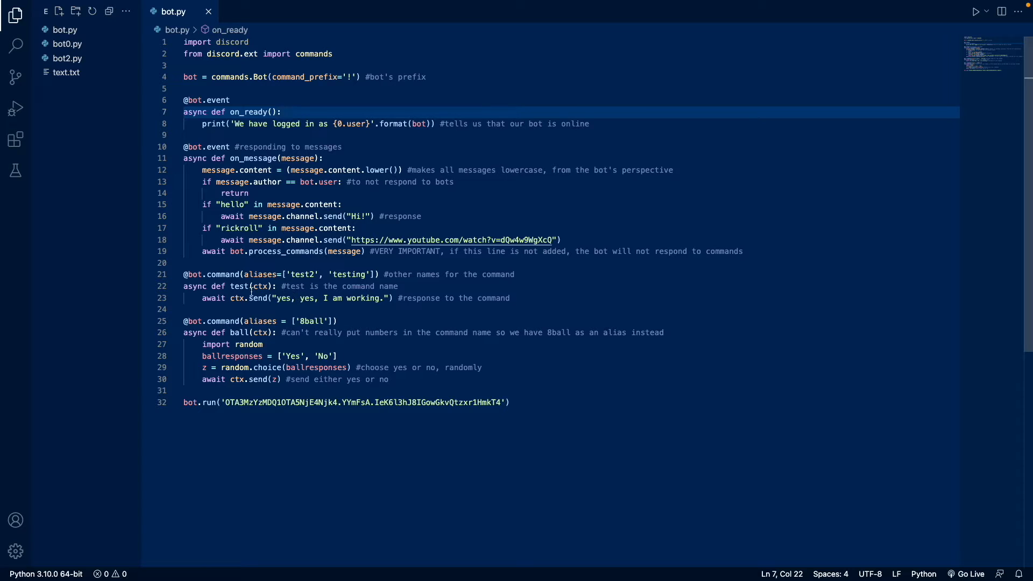
{"action": "mouse_move", "coordinate": [334, 277]}
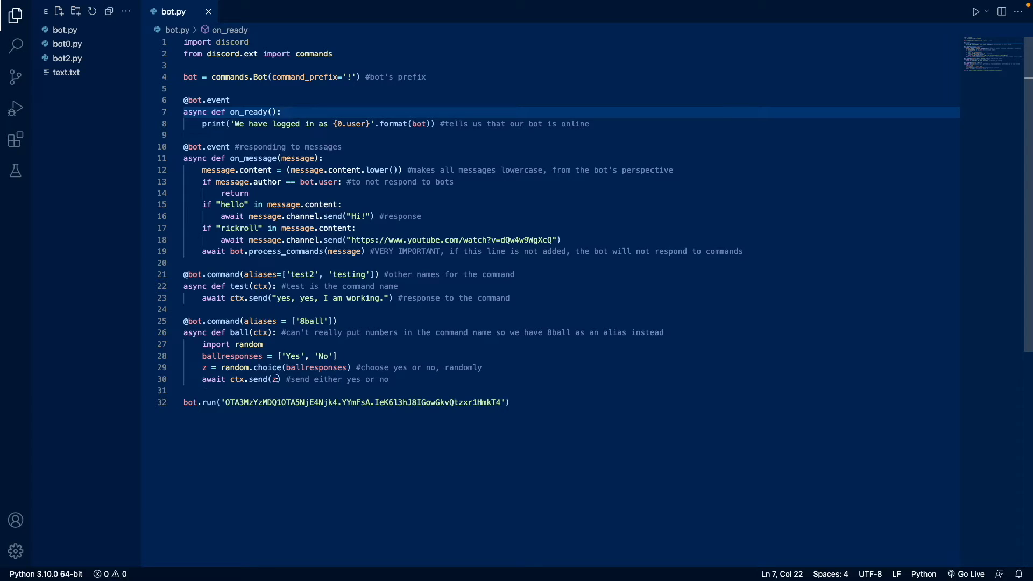
{"action": "mouse_move", "coordinate": [326, 390]}
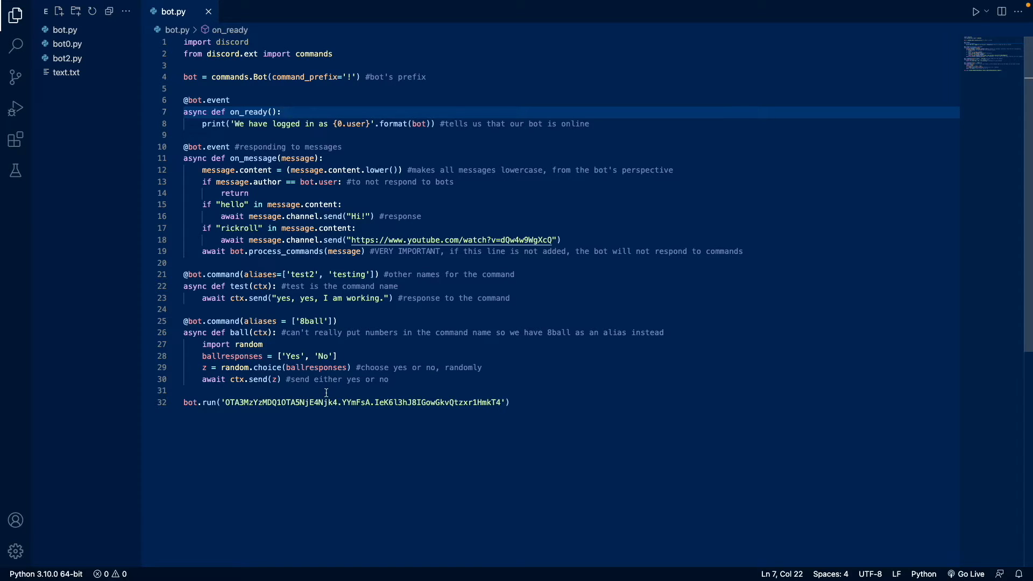
{"action": "mouse_move", "coordinate": [420, 402]}
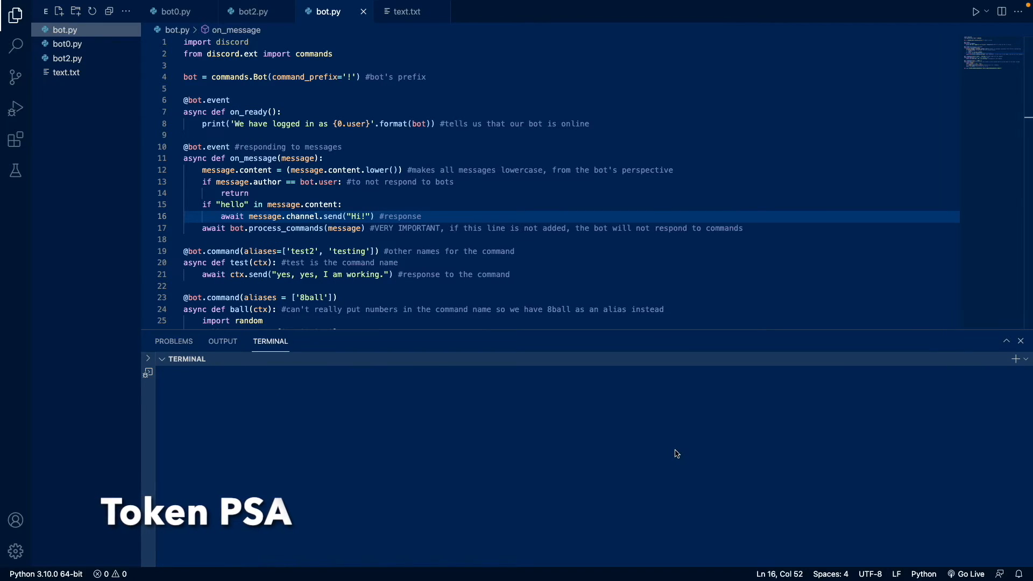
{"action": "mouse_move", "coordinate": [675, 353]}
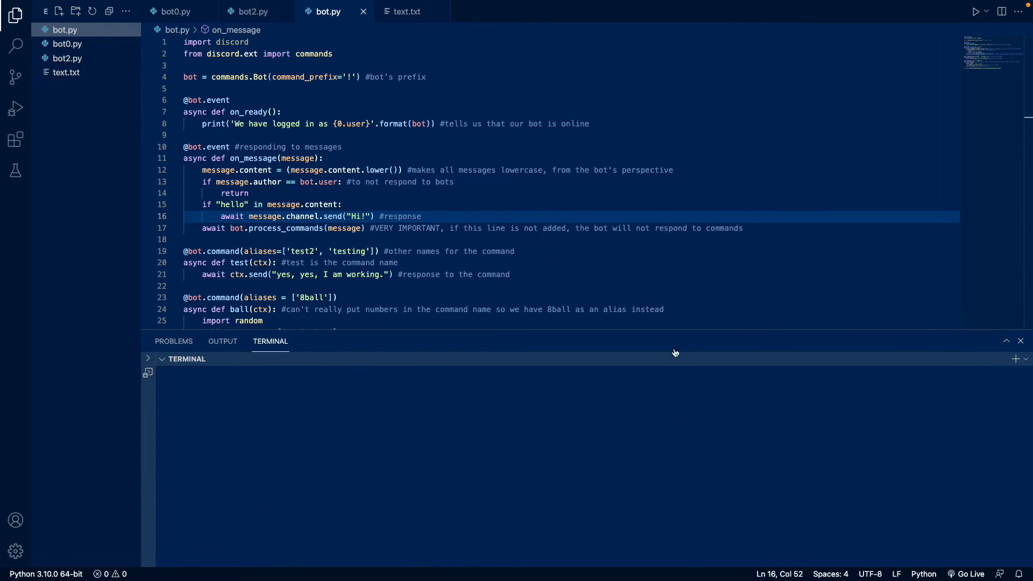
Scroll bot.py down to the bot.run line above the empty terminal
{"action": "scroll", "scroll_direction": "down", "scroll_amount": 3}
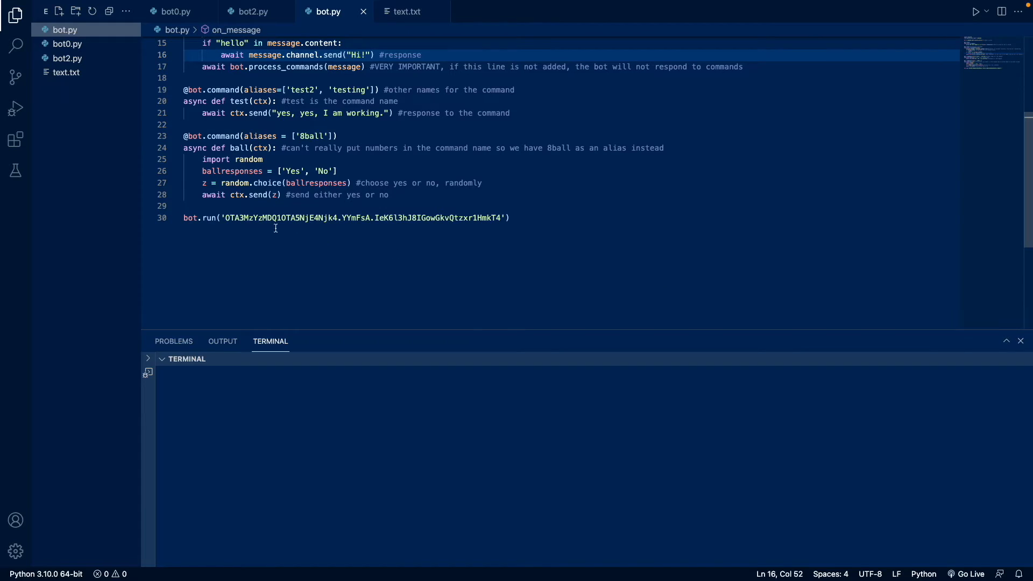
{"action": "mouse_move", "coordinate": [453, 267]}
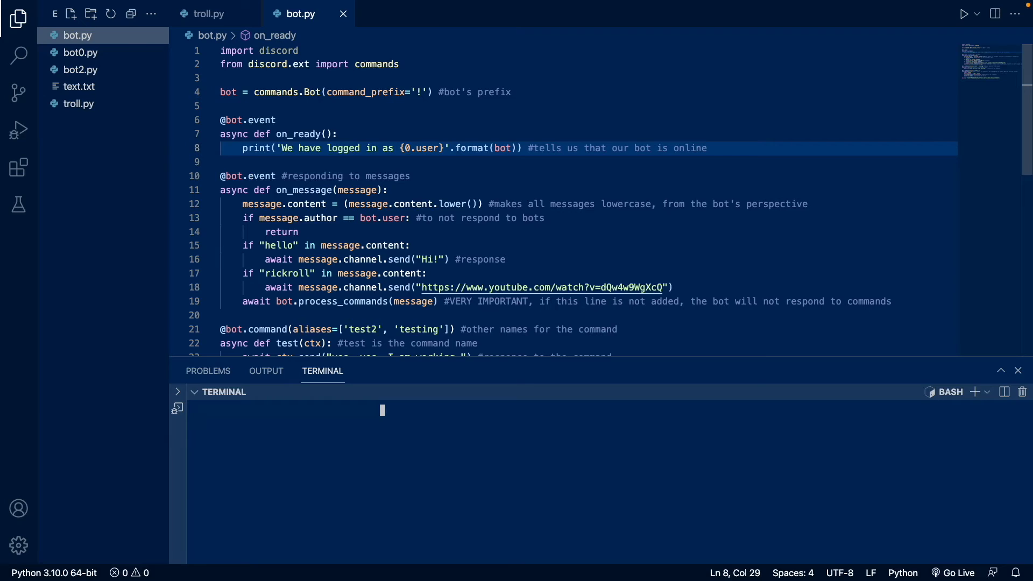
Run python3 bot.py in the terminal to bring the bot online
{"action": "type", "text": "python"}
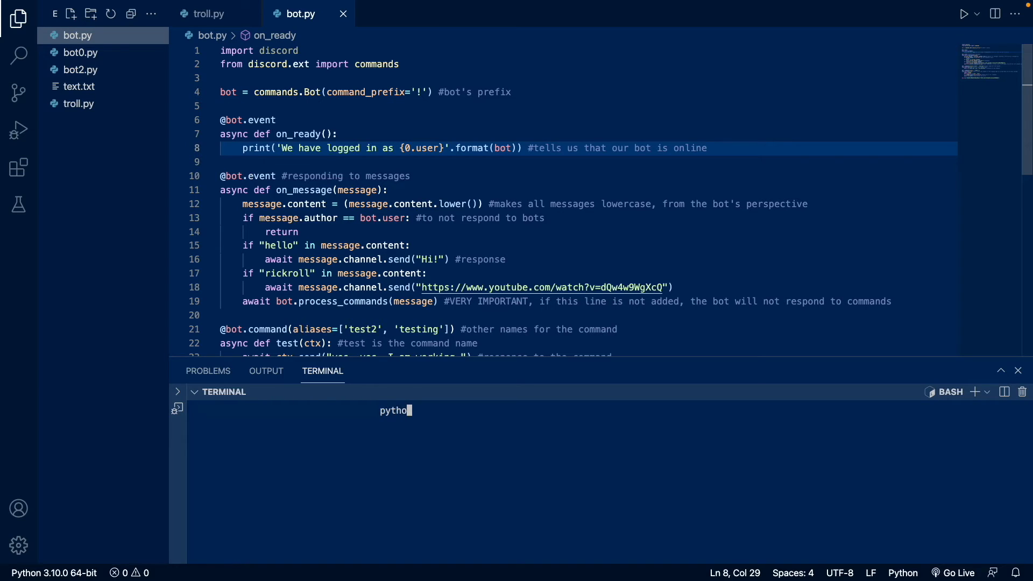
{"action": "type", "text": "n3 bot.py"}
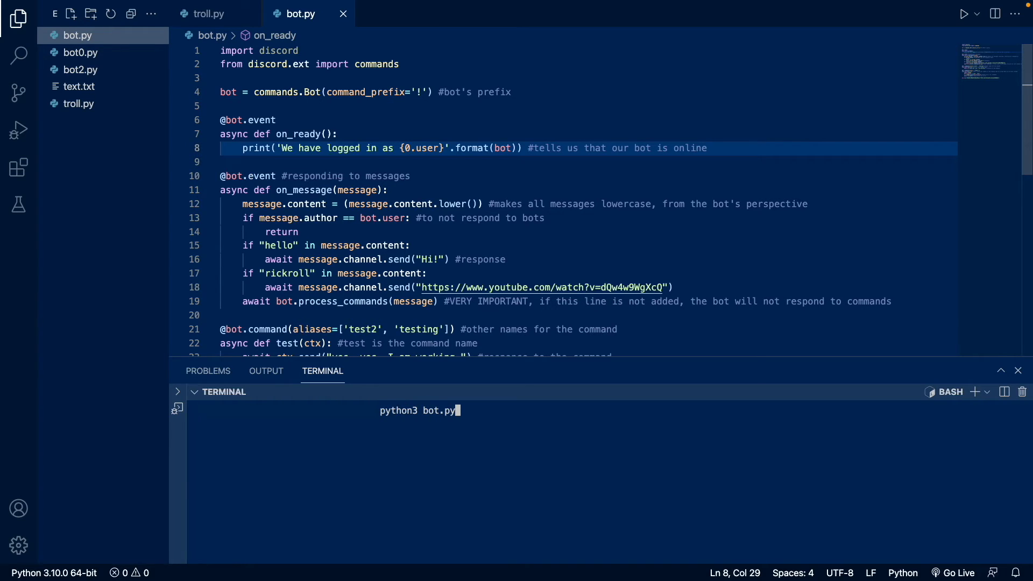
{"action": "key", "text": "Return"}
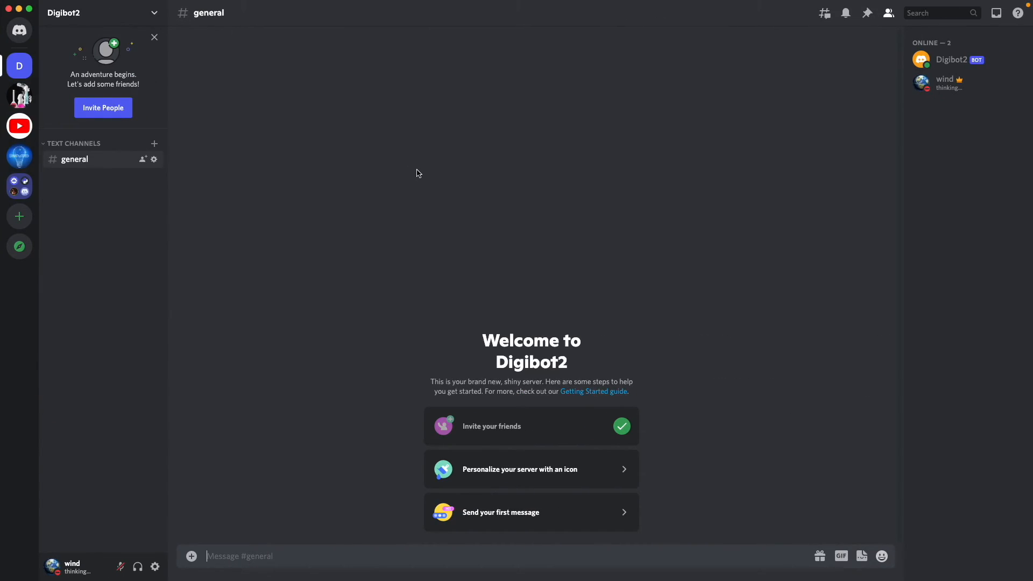
Send hello and !8ball should you subscribe? in #general and view the bot's replies
{"action": "type", "text": "hel"}
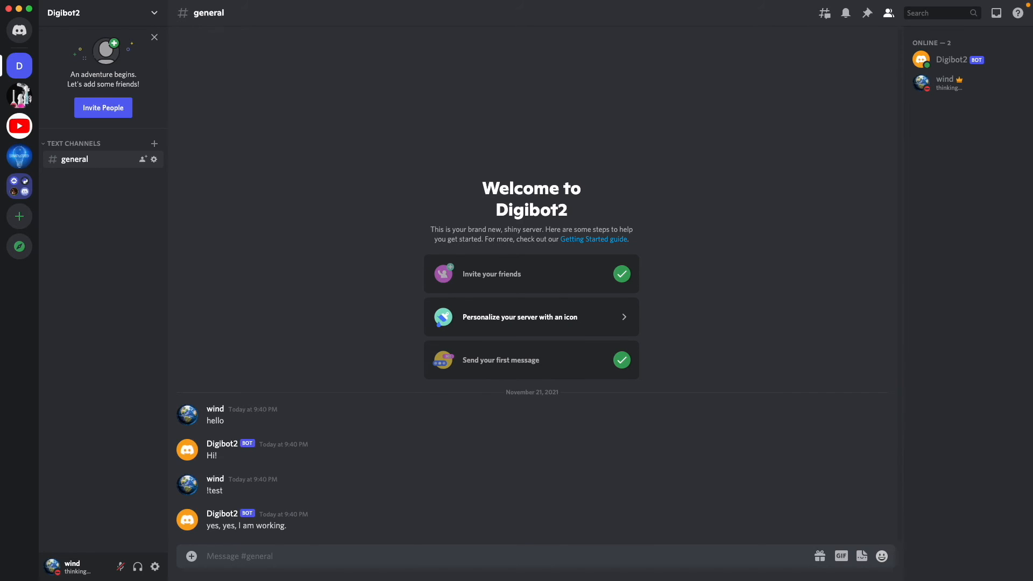
{"action": "type", "text": "!8ball shou"}
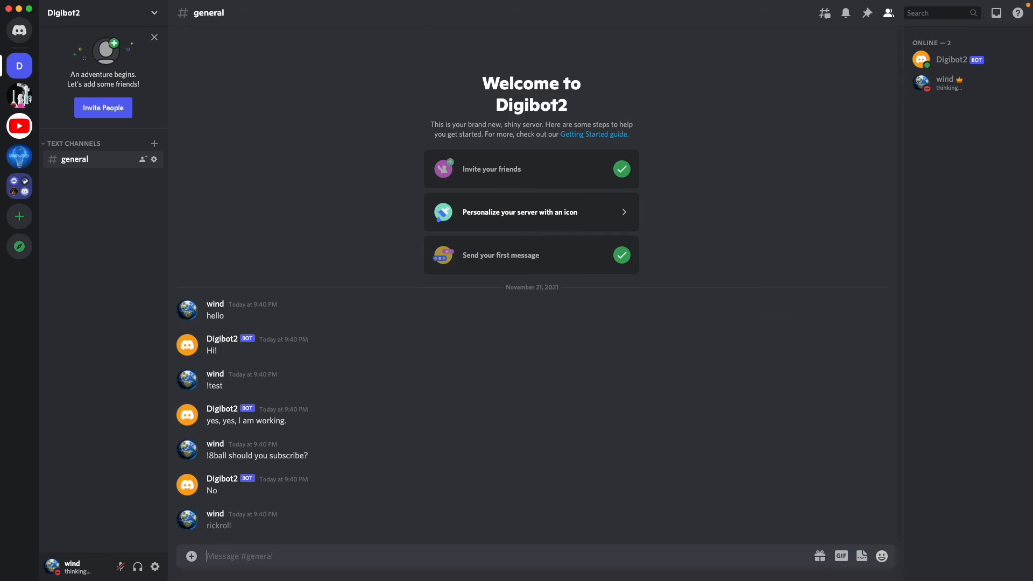
{"action": "scroll", "scroll_direction": "down", "scroll_amount": 3}
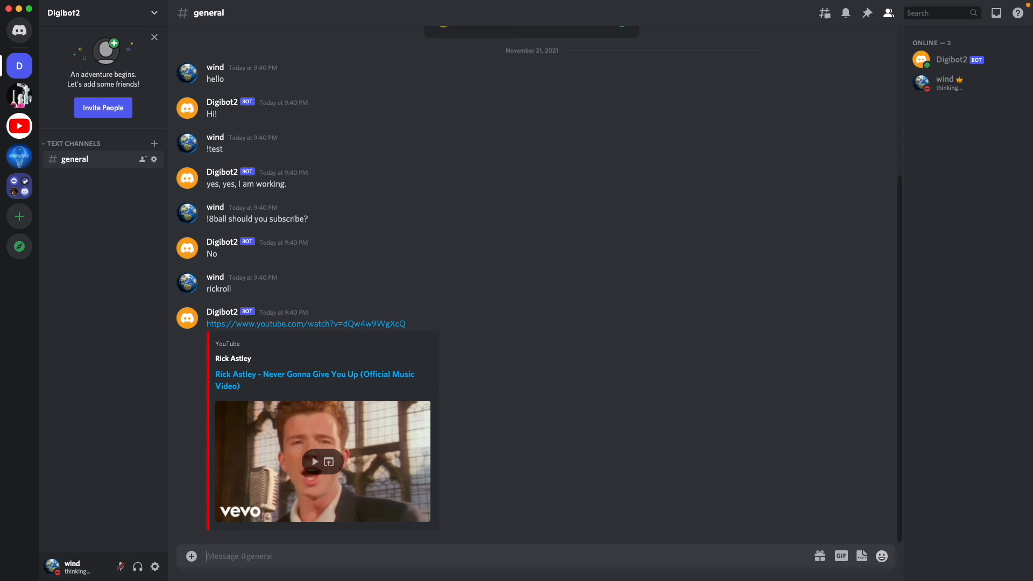
{"action": "mouse_move", "coordinate": [587, 203]}
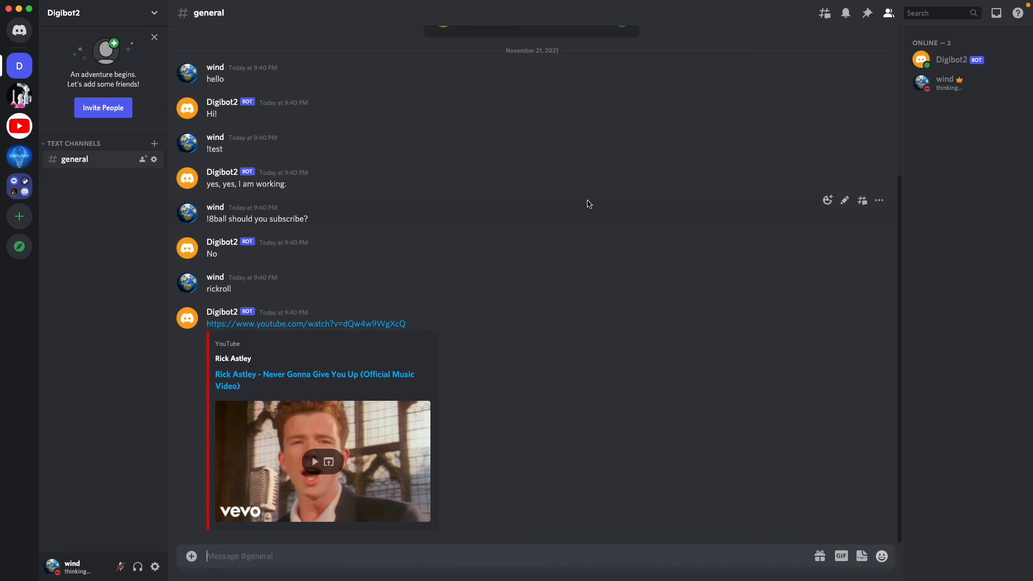